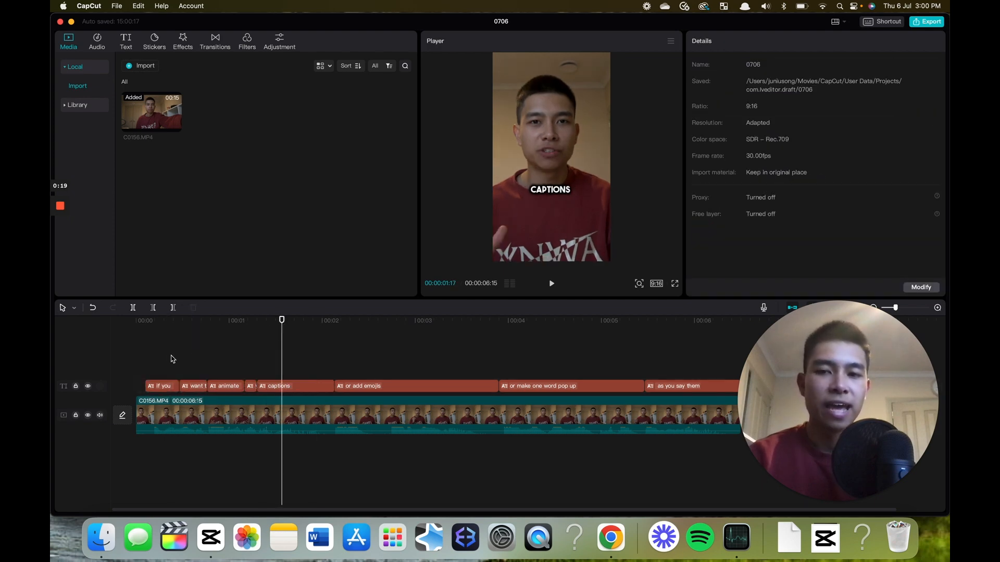
Apply the Bounce In entry animation by sentence to the 'captions' caption.
{"action": "left_click", "coordinate": [274, 386]}
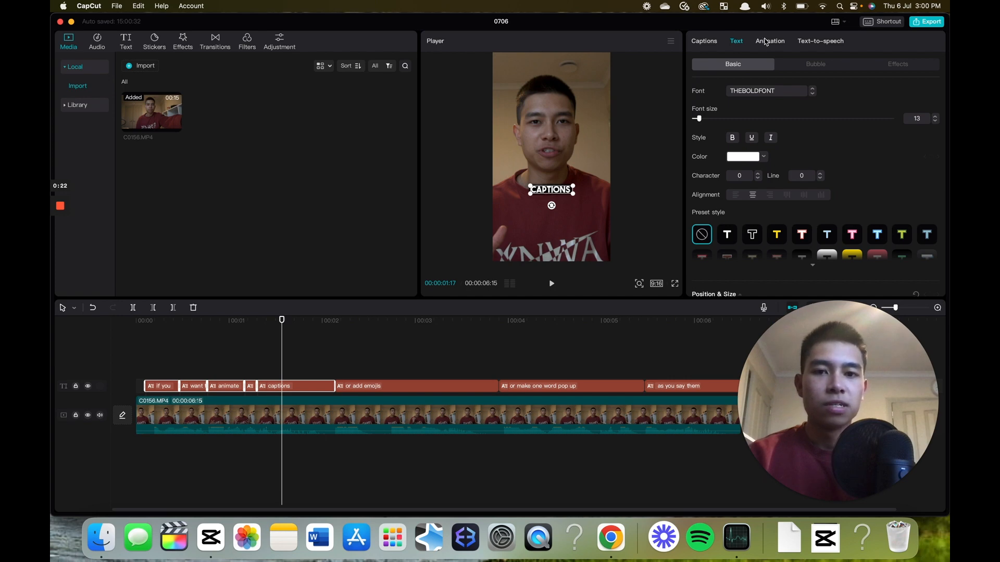
{"action": "left_click", "coordinate": [770, 41]}
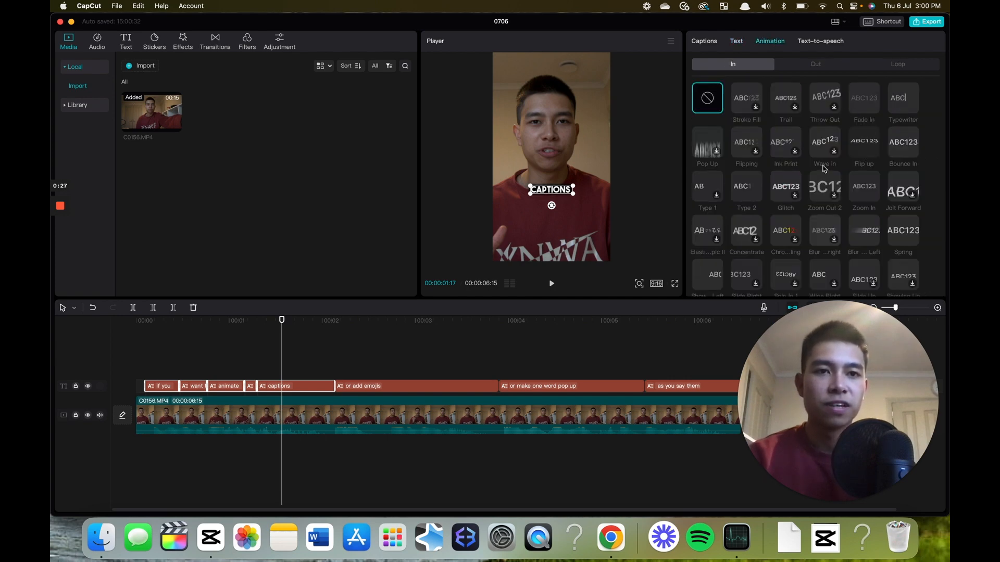
{"action": "scroll", "scroll_direction": "down", "scroll_amount": 3}
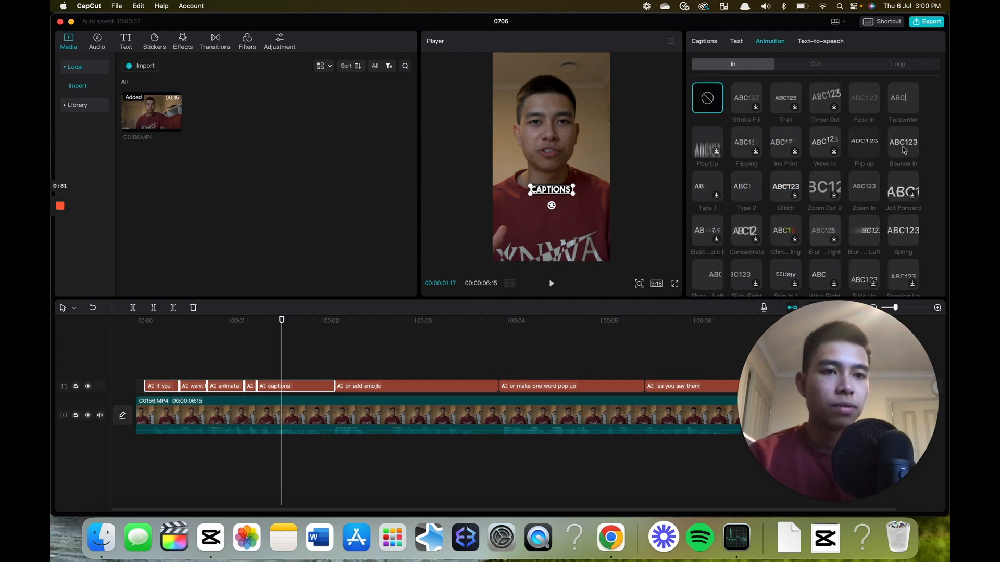
{"action": "left_click", "coordinate": [902, 142]}
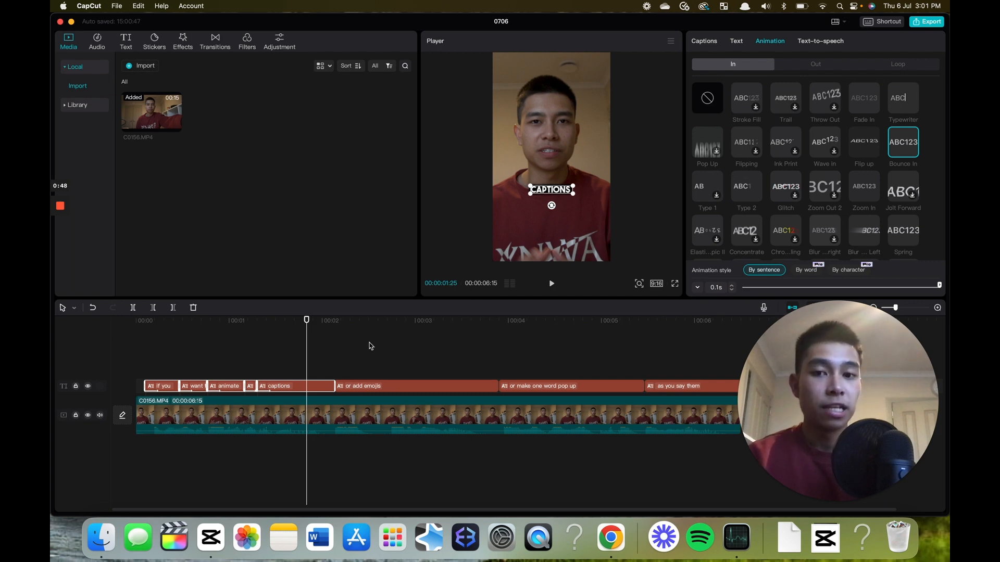
Duplicate the 'or add emojis' caption onto a new text track above the original.
{"action": "left_click", "coordinate": [551, 283]}
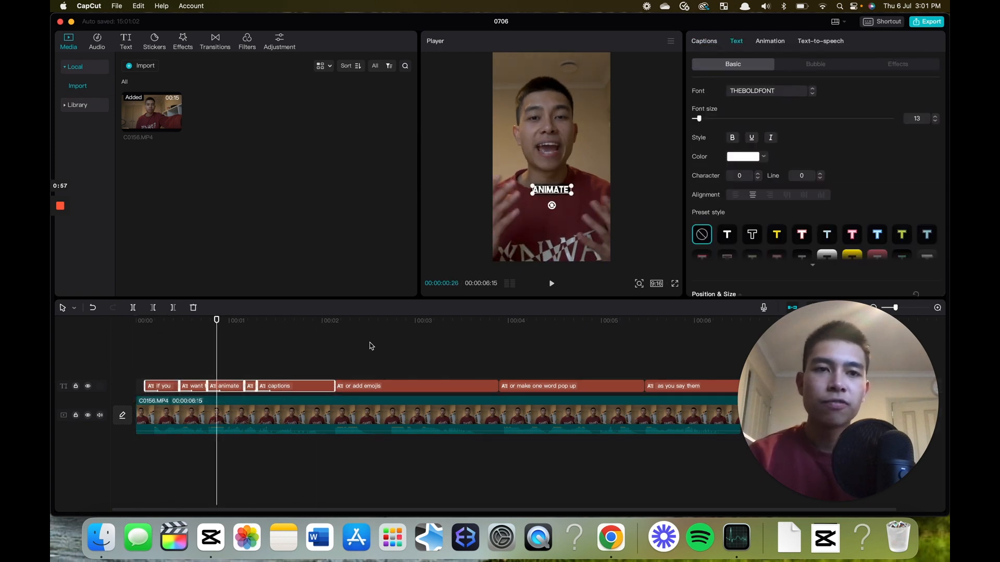
{"action": "left_click", "coordinate": [770, 40]}
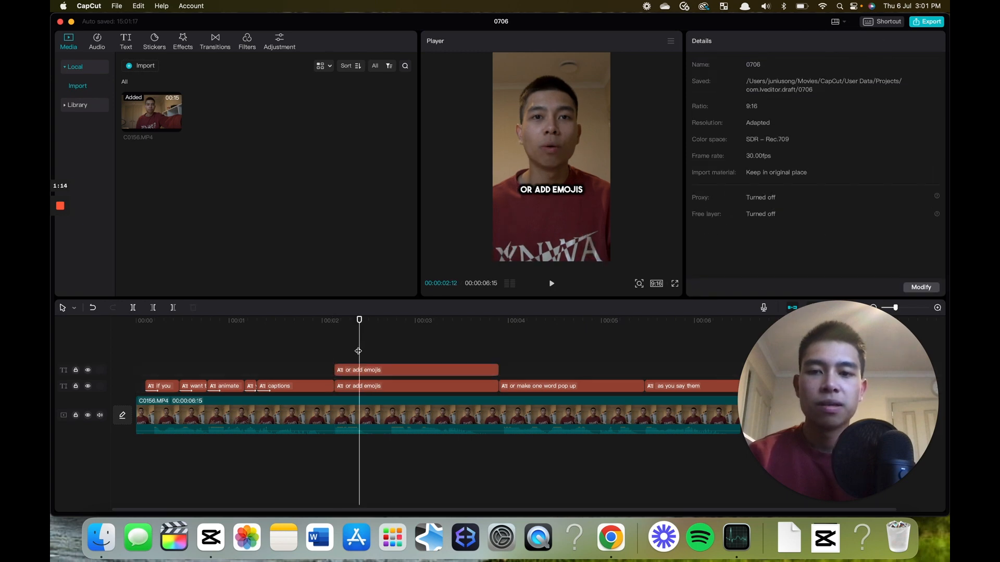
Clear the copied upper-track caption's text and bring up the emoji picker.
{"action": "left_click_drag", "start_coordinate": [360, 319], "coordinate": [328, 319]}
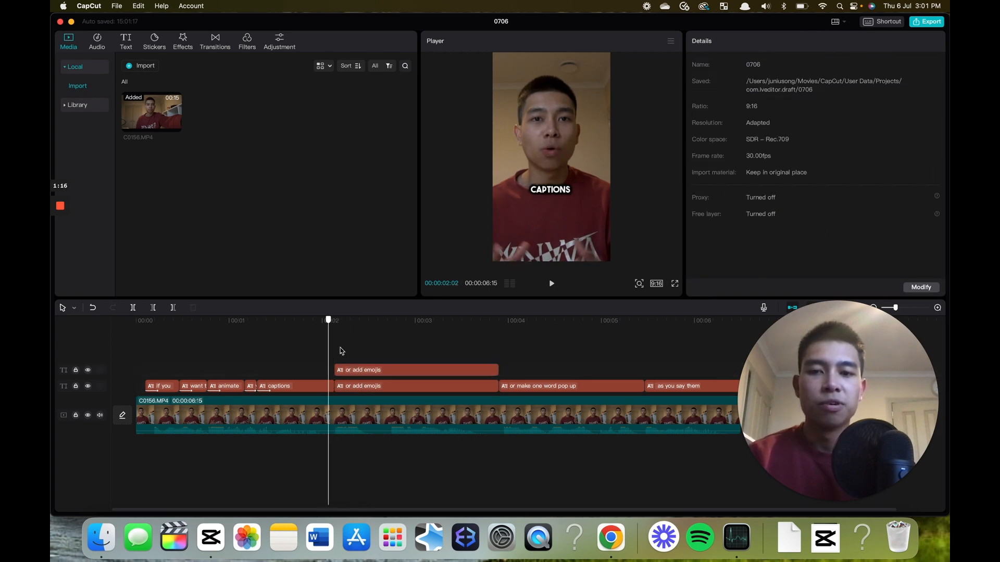
{"action": "left_click", "coordinate": [416, 369]}
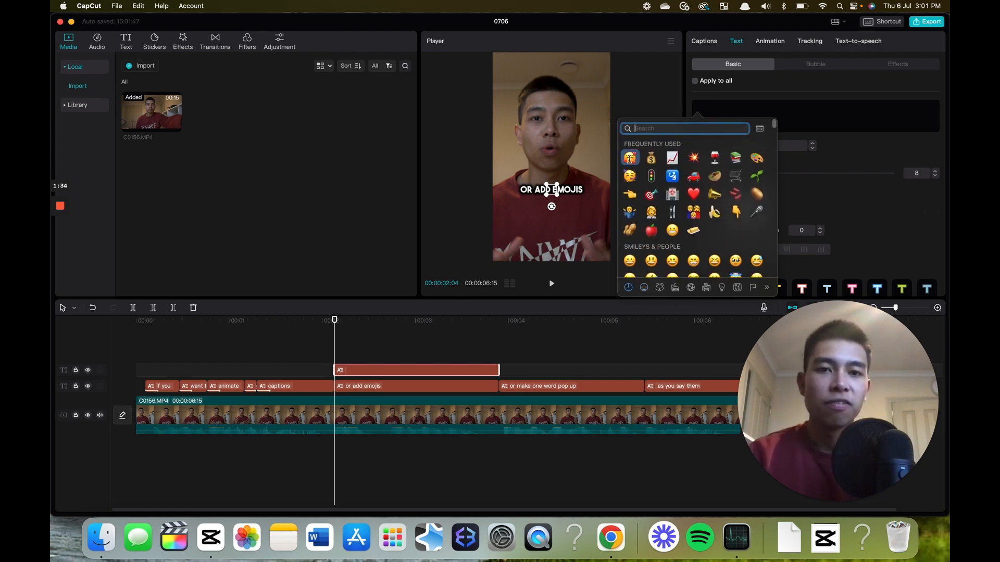
Insert the smiling-with-hearts emoji at font size 41 and place it below the caption.
{"action": "left_click", "coordinate": [629, 157]}
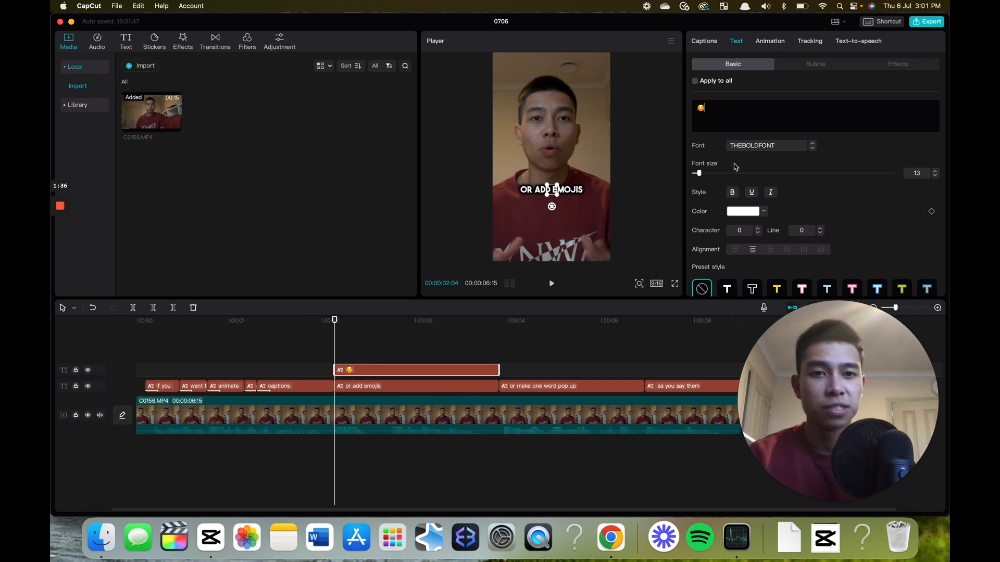
{"action": "left_click_drag", "start_coordinate": [696, 173], "coordinate": [717, 173]}
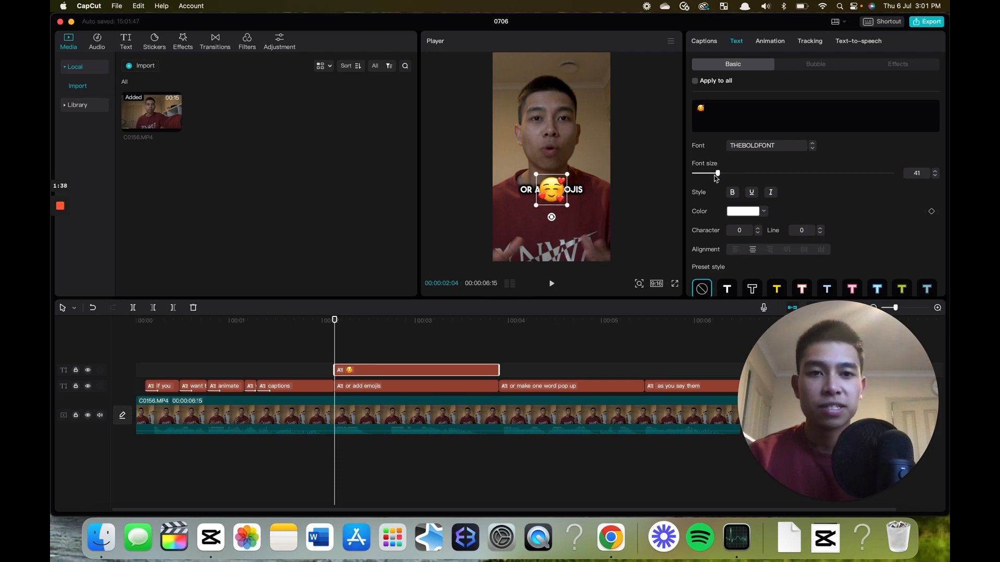
{"action": "left_click_drag", "start_coordinate": [550, 189], "coordinate": [523, 217]}
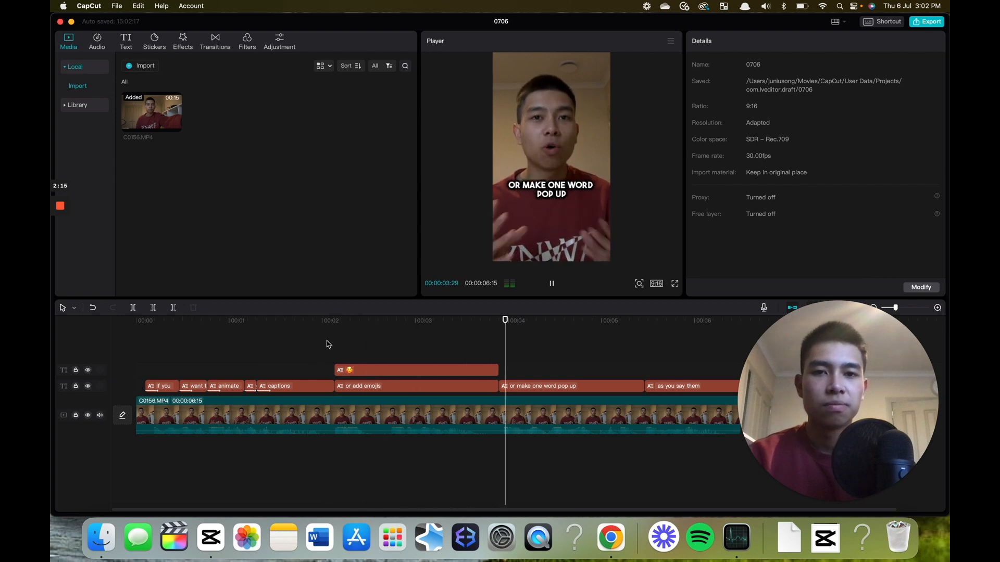
{"action": "left_click", "coordinate": [334, 320]}
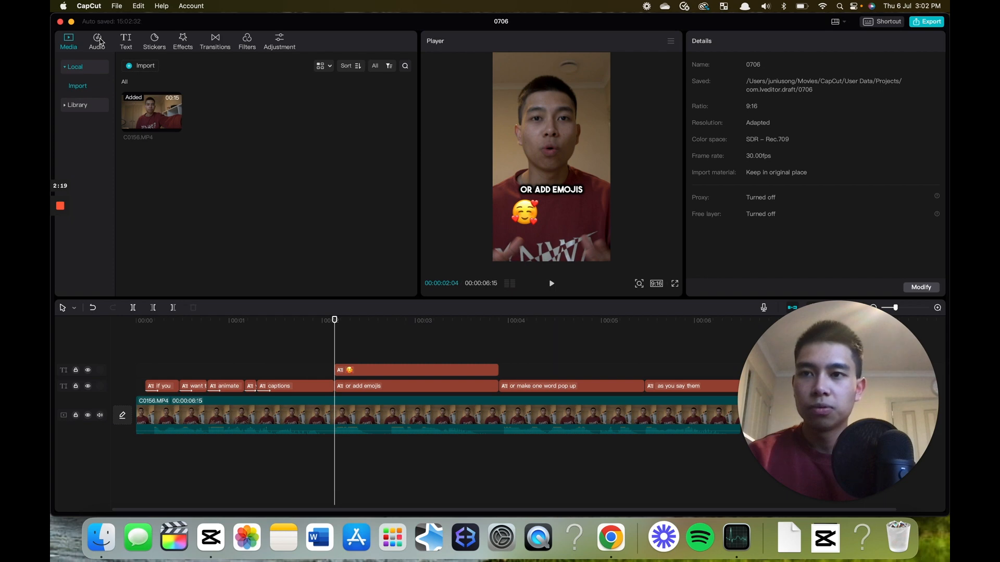
Add the Cheek pop sound effect on an audio track aligned with the emoji and preview it.
{"action": "left_click", "coordinate": [95, 41]}
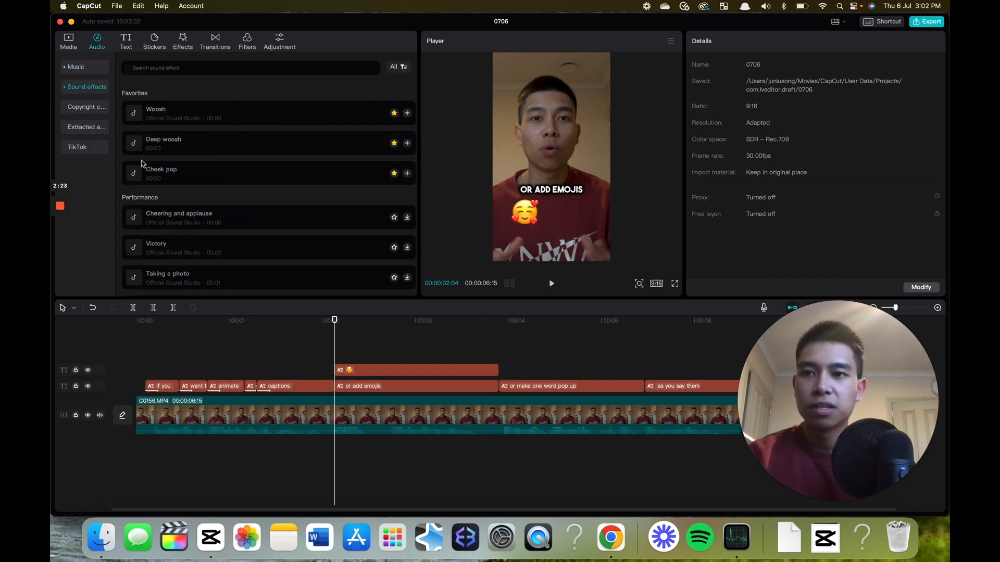
{"action": "left_click_drag", "start_coordinate": [159, 173], "coordinate": [334, 469]}
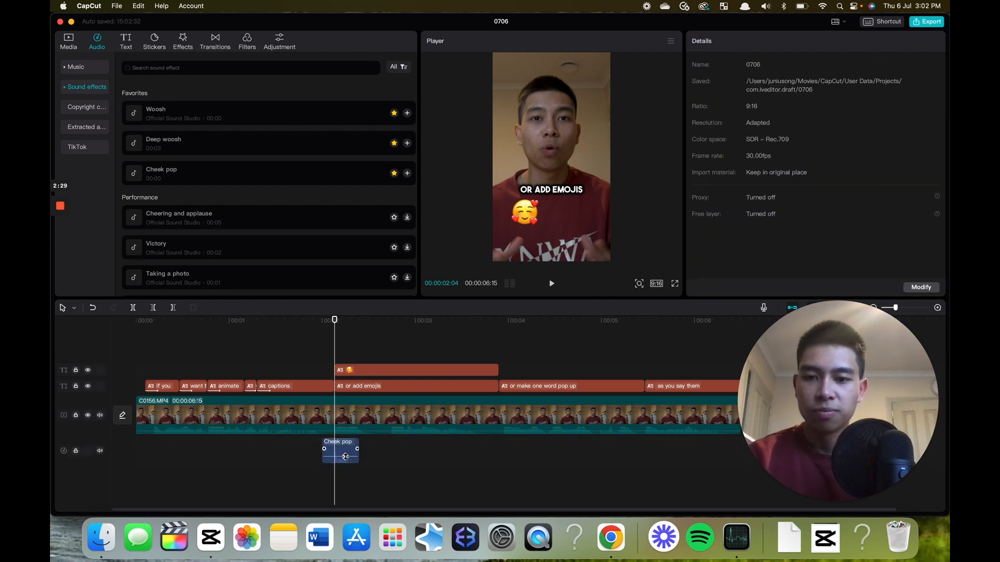
{"action": "left_click", "coordinate": [340, 450]}
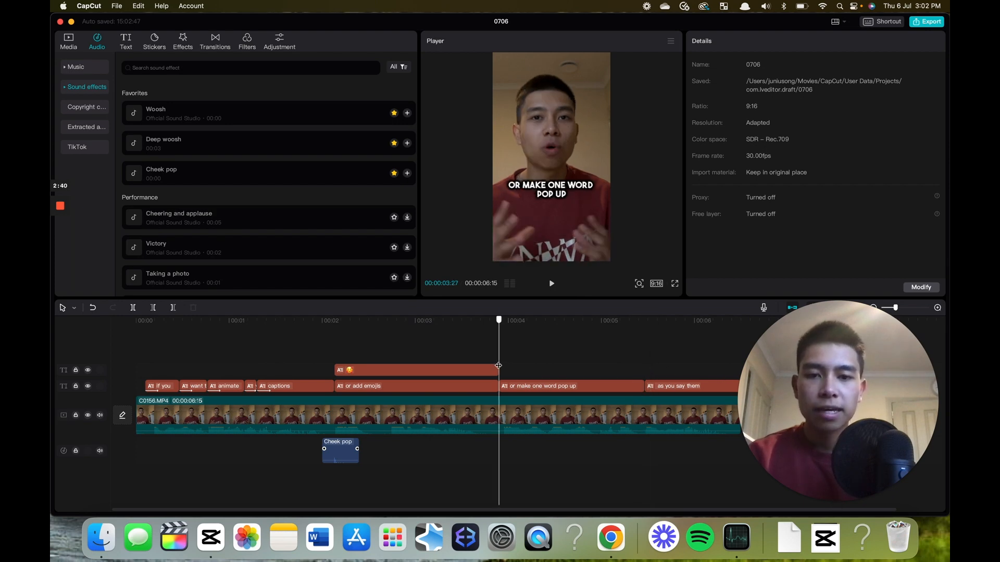
{"action": "mouse_move", "coordinate": [553, 393]}
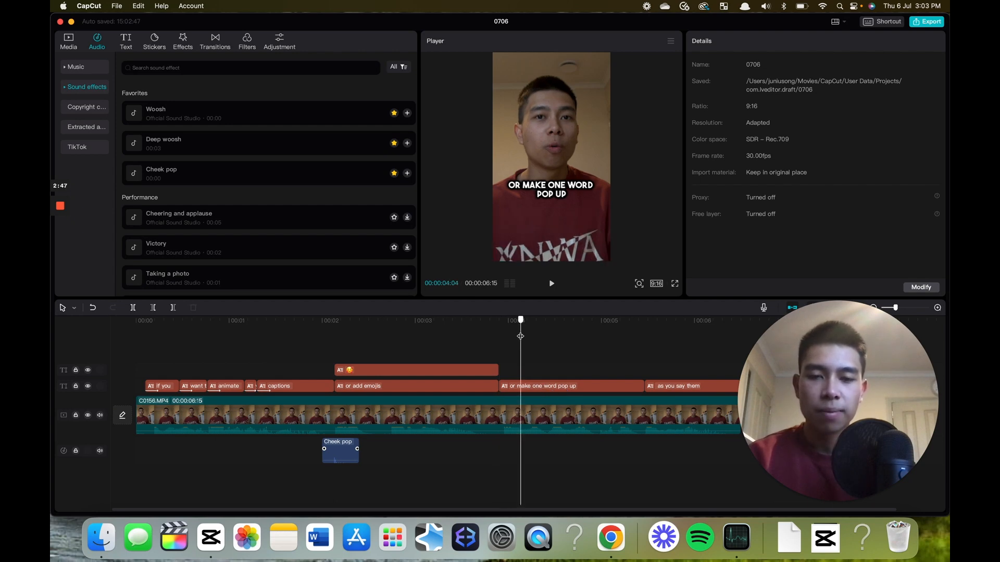
Split the 'or make one word pop up' caption into per-word clips.
{"action": "left_click", "coordinate": [555, 336]}
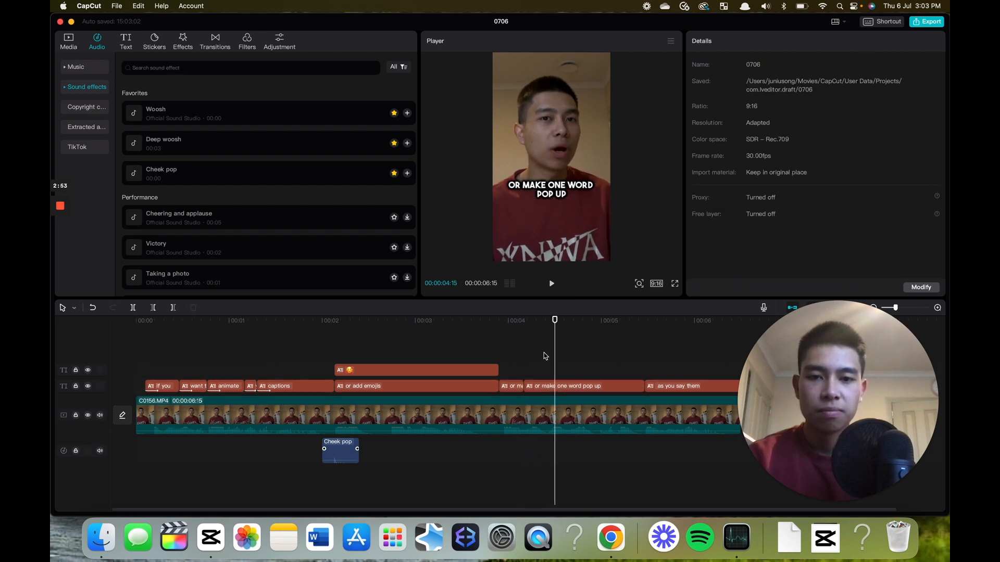
{"action": "left_click", "coordinate": [568, 386]}
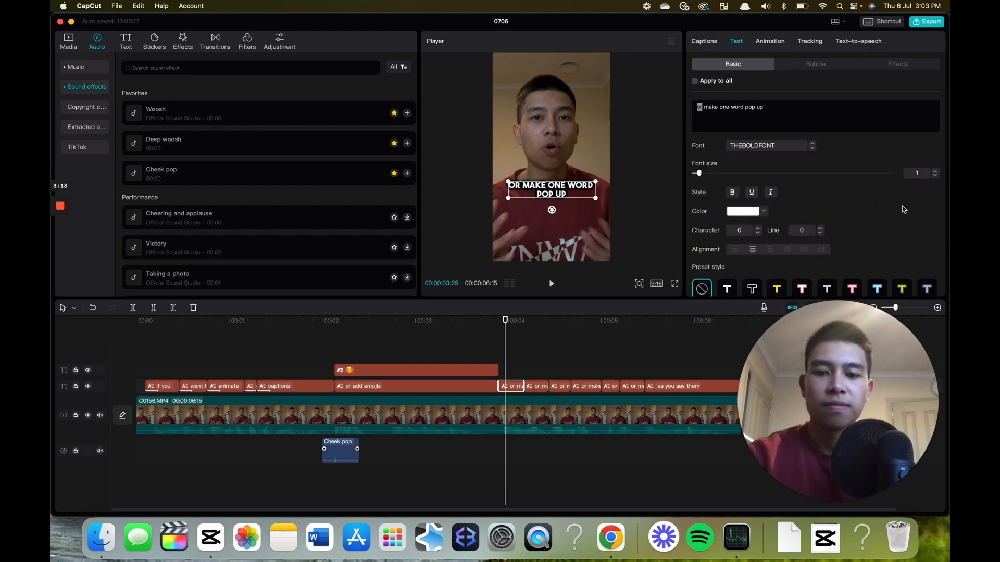
Set the word 'make' to font size 14 in its split clip and preview the captions.
{"action": "left_click", "coordinate": [743, 211]}
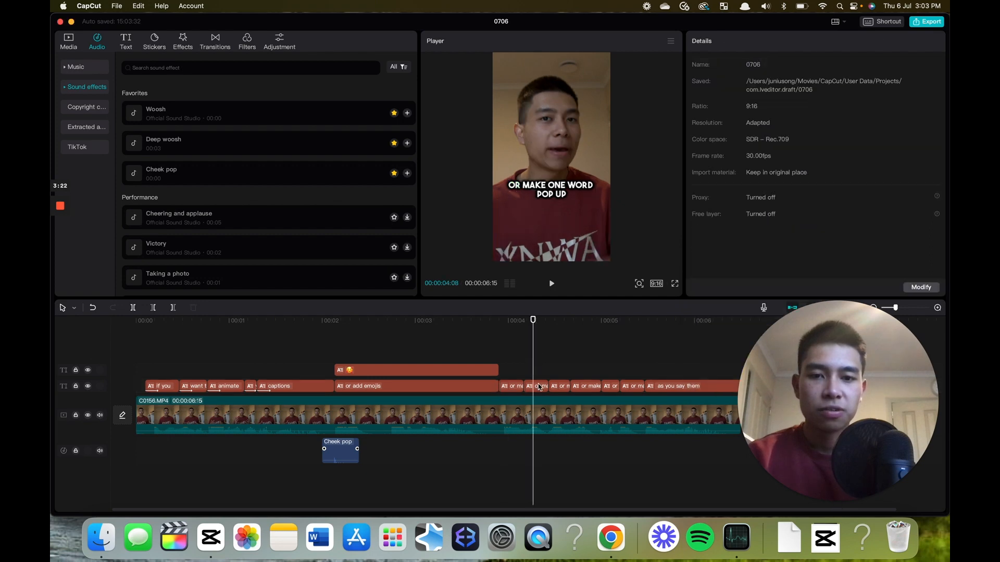
{"action": "left_click", "coordinate": [538, 385]}
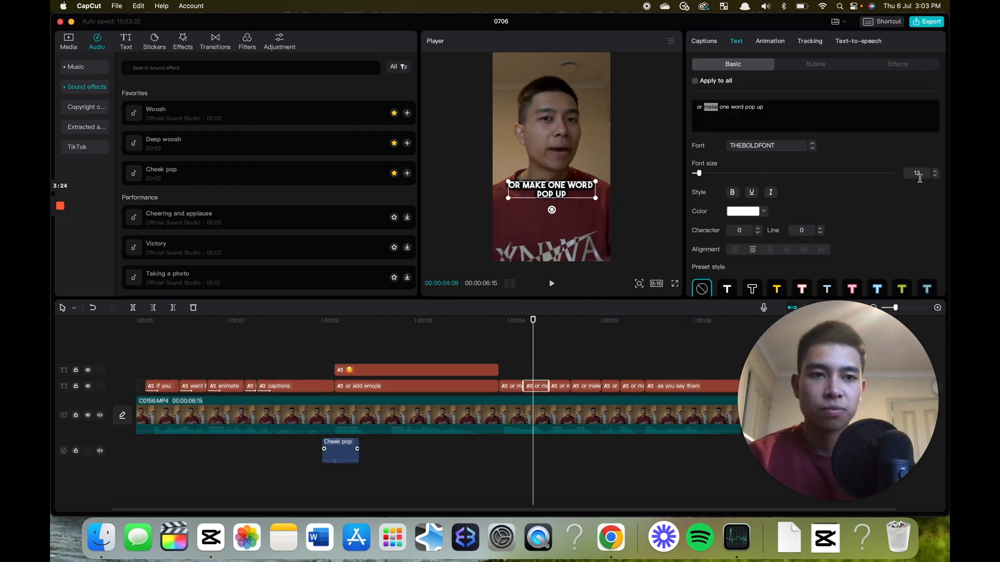
{"action": "left_click", "coordinate": [935, 171]}
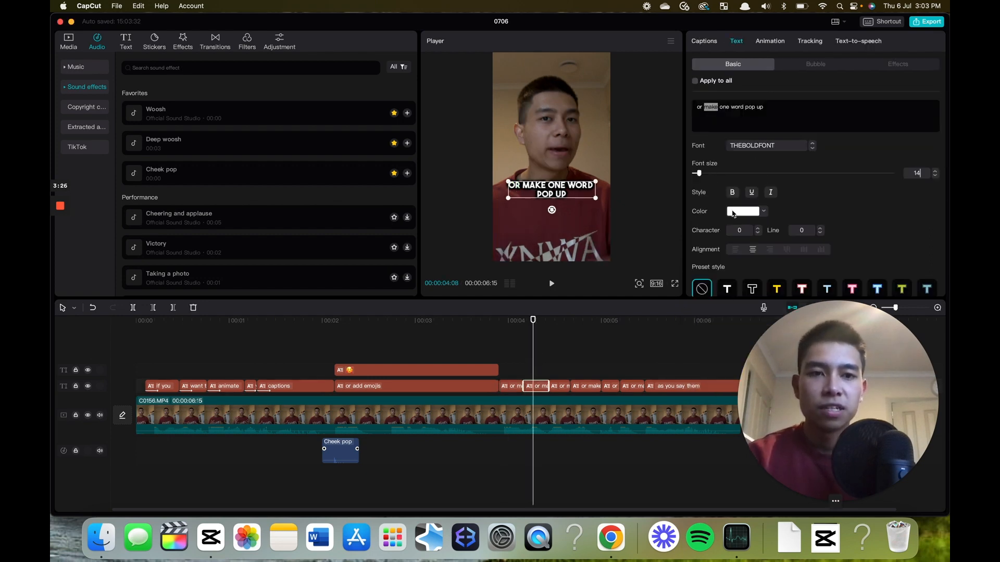
{"action": "left_click", "coordinate": [743, 211]}
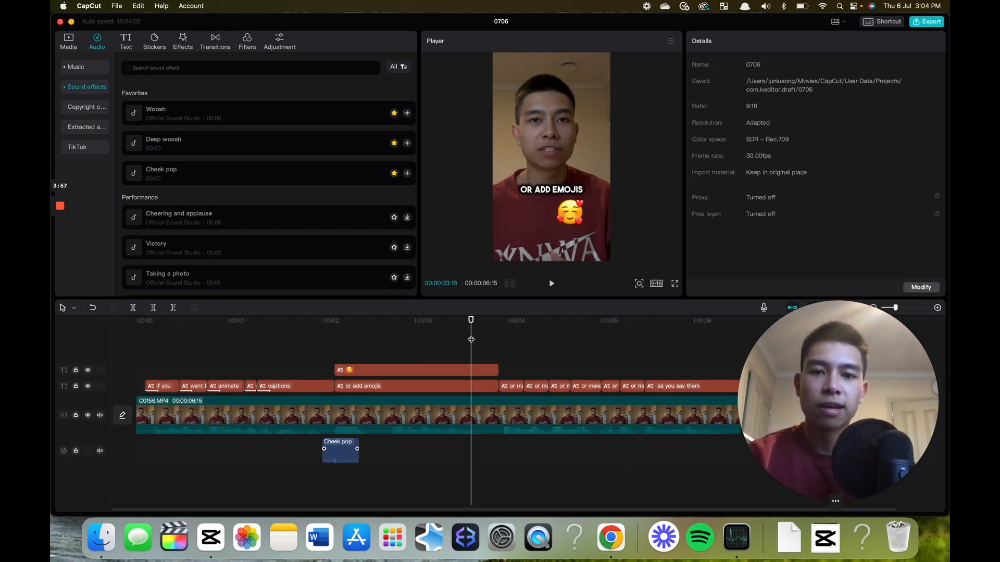
{"action": "left_click", "coordinate": [551, 284]}
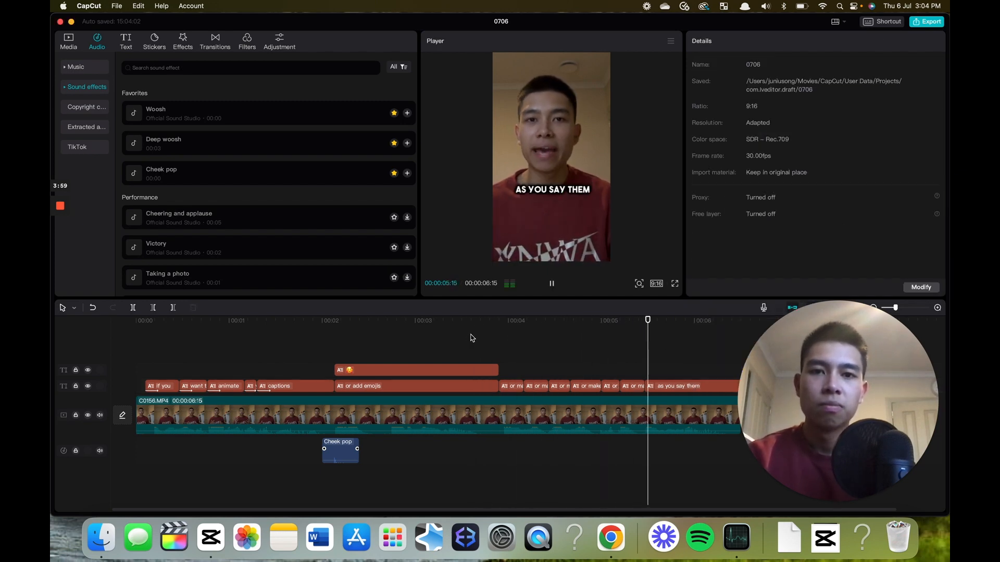
{"action": "left_click", "coordinate": [415, 320]}
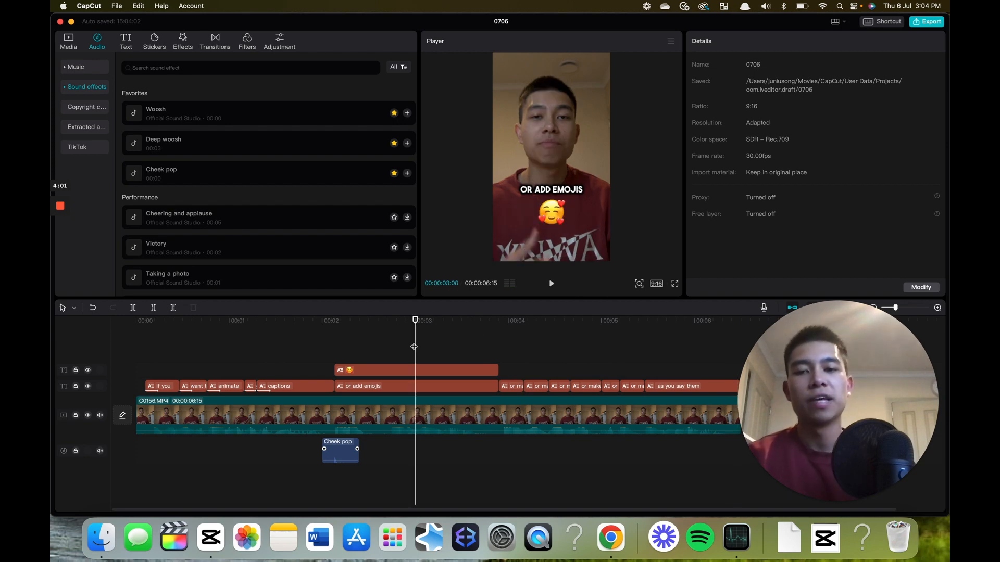